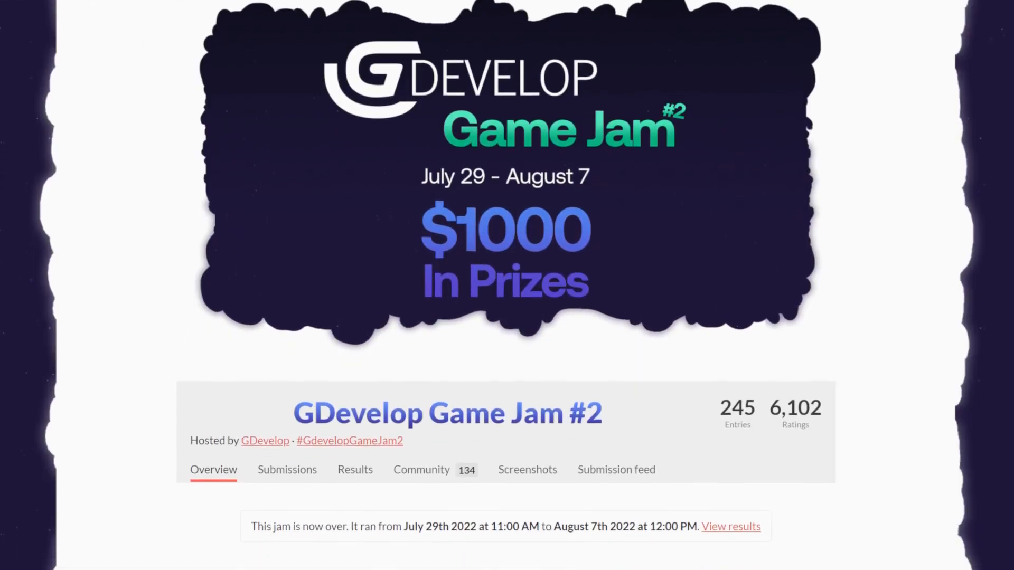
pyautogui.scroll(-3)
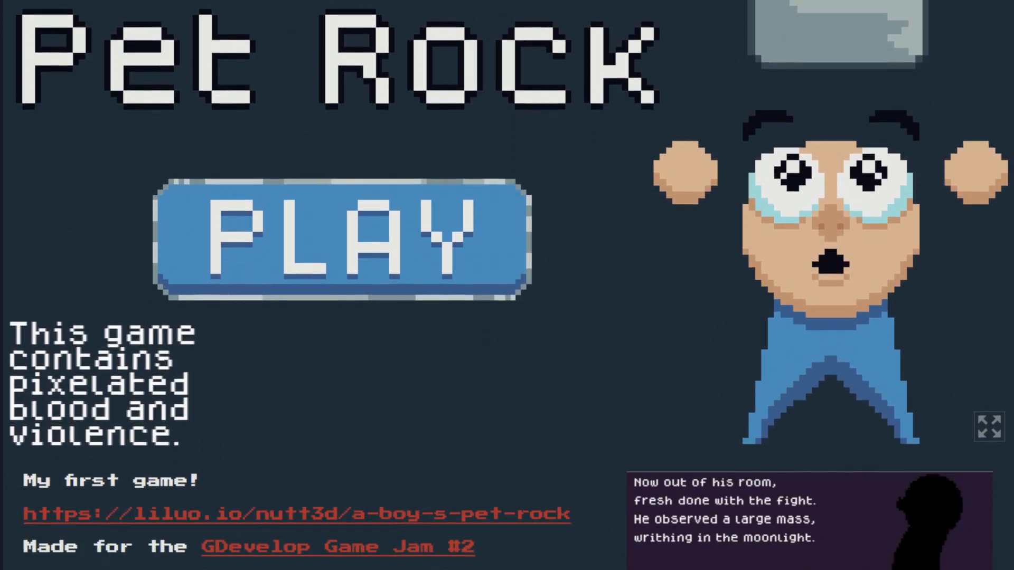
pyautogui.scroll(-3)
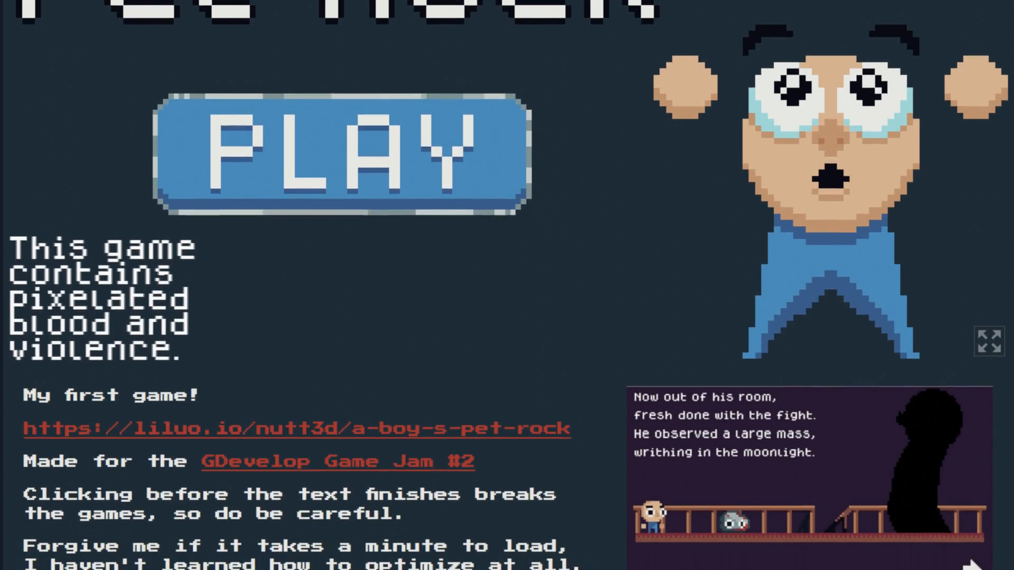
pyautogui.scroll(-3)
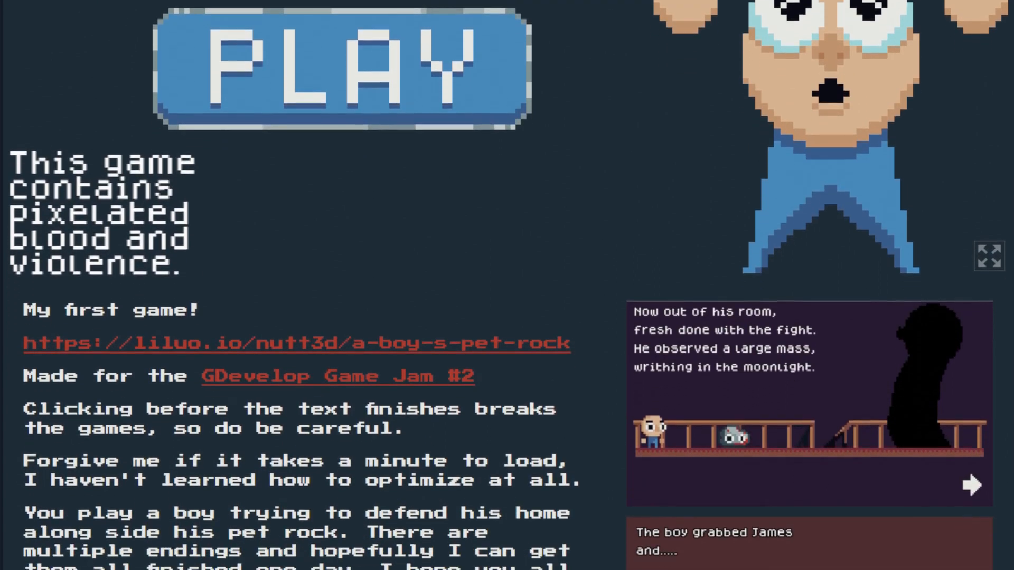
pyautogui.scroll(-3)
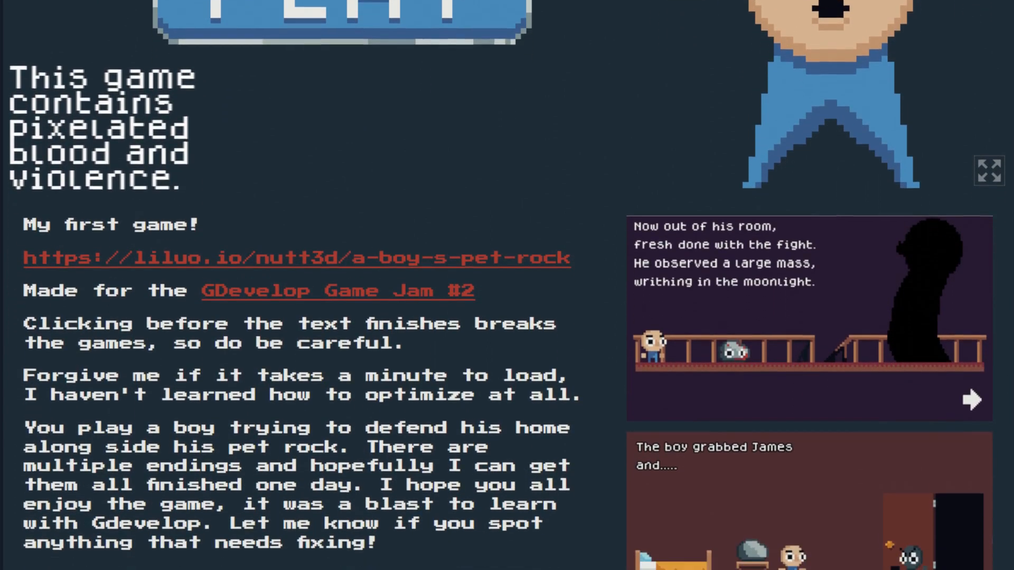